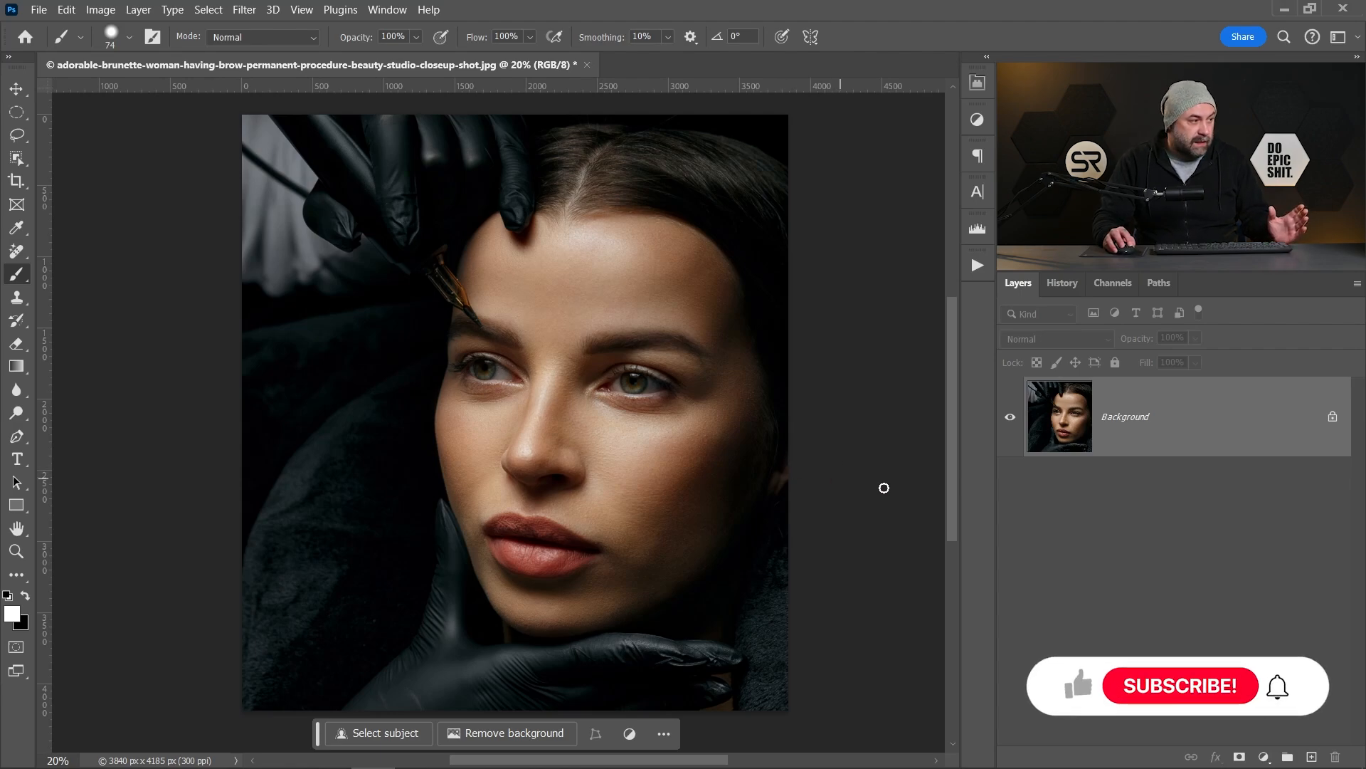
Unlock the Background portrait into Layer 0 and duplicate it as Layer 0 copy
click(1179, 685)
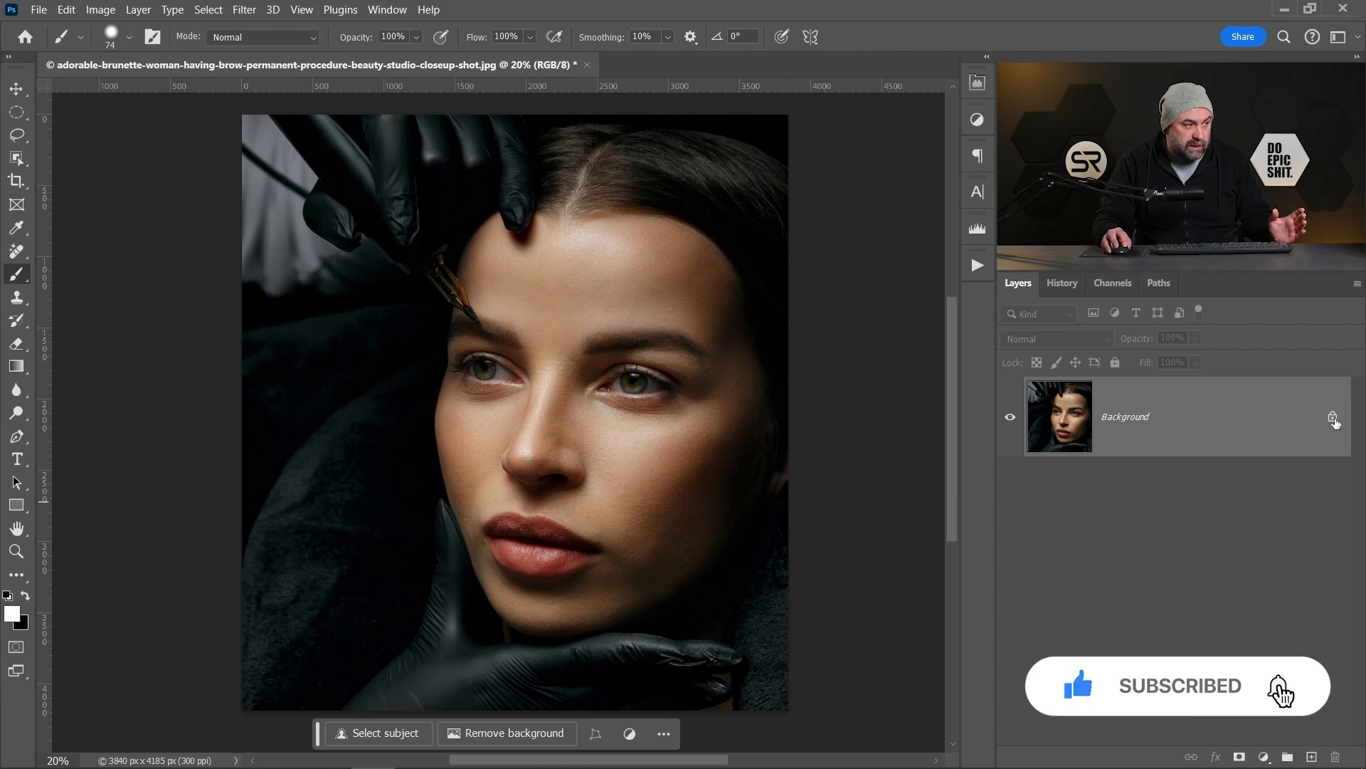
double_click(1124, 415)
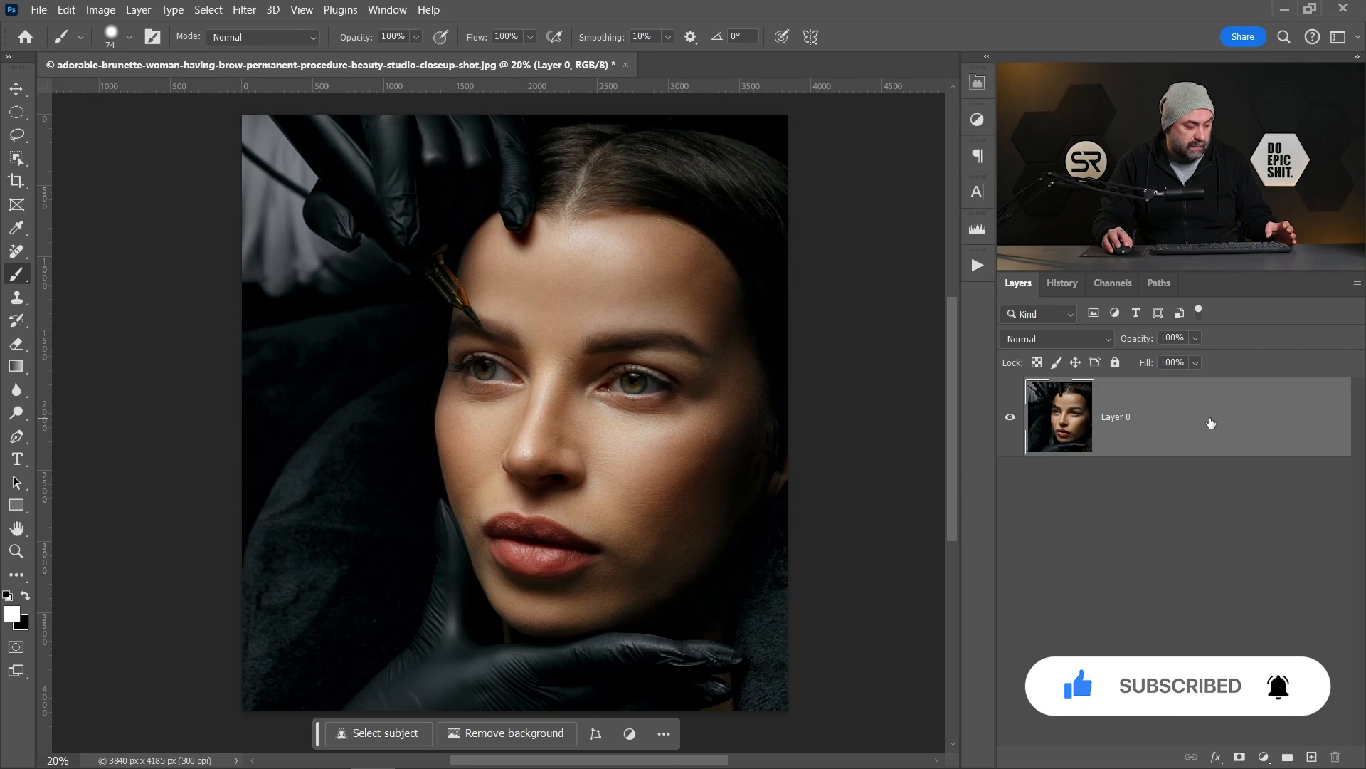
mouse_move(1185, 388)
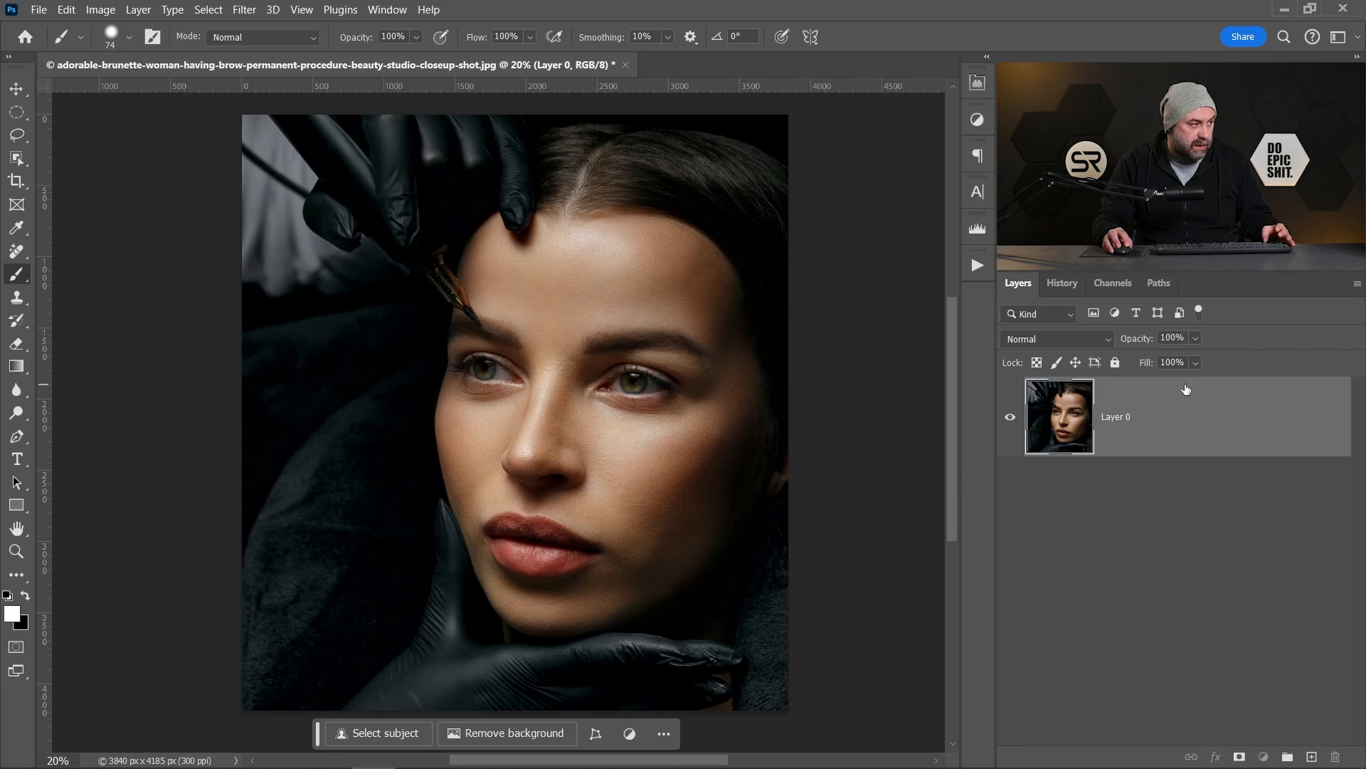
key(ctrl+j)
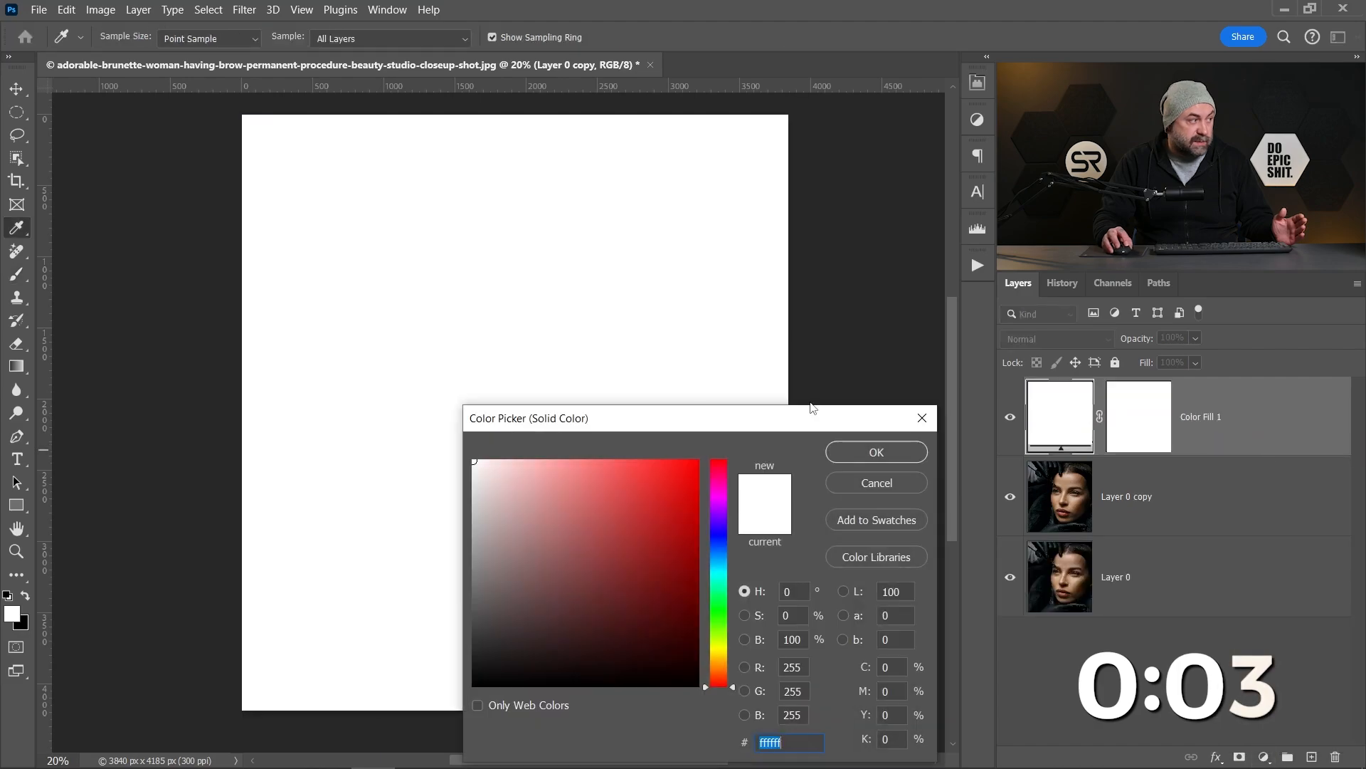
Create a pure white solid color fill layer and invert its mask to black to hide it
click(876, 451)
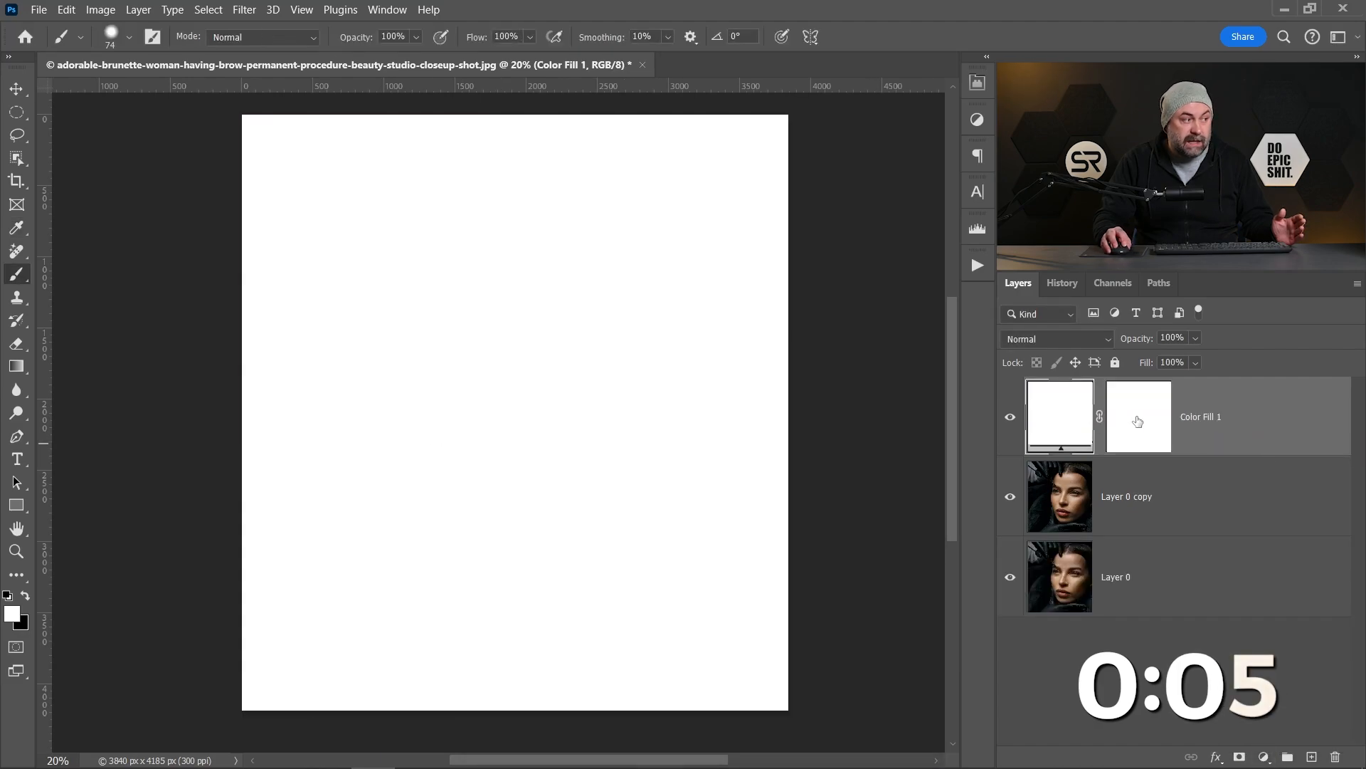
click(1139, 416)
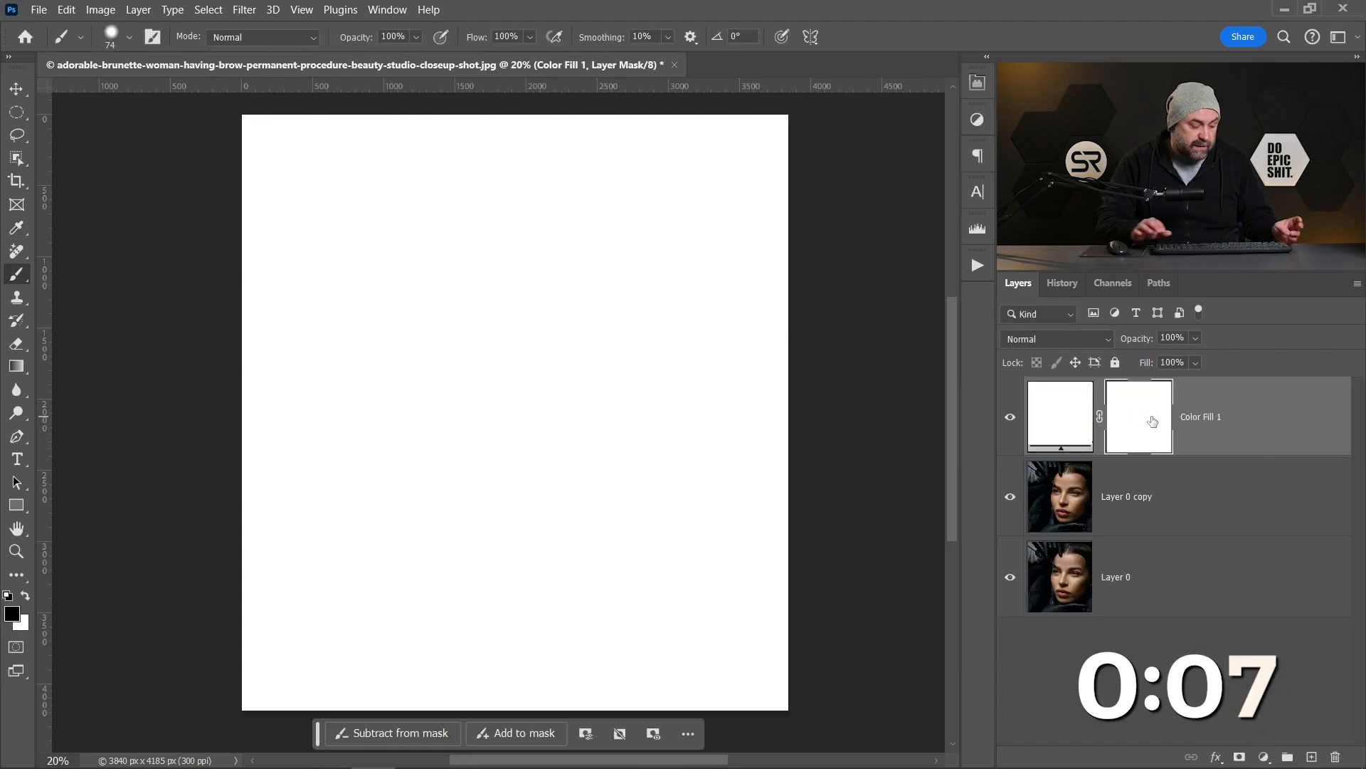
key(ctrl+i)
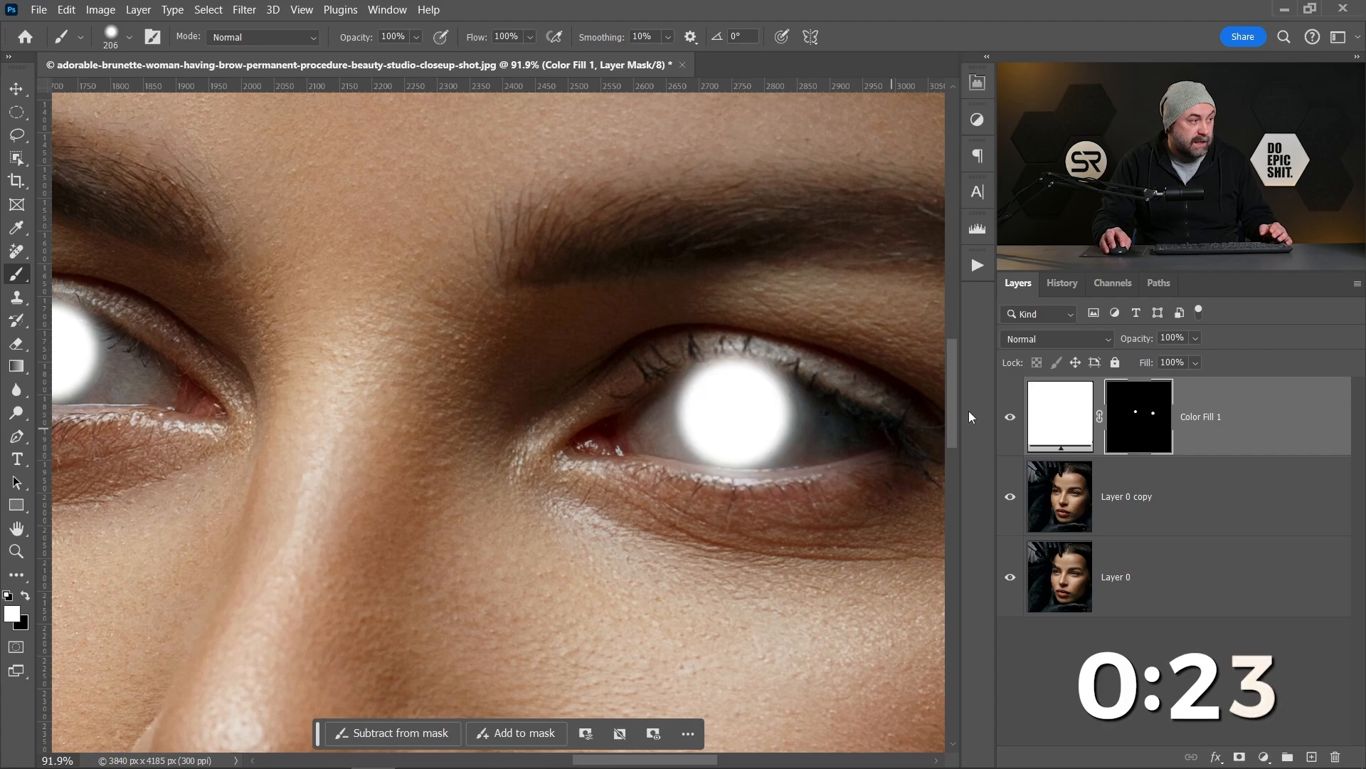
Blend Color Fill 1 in Overlay mode and mask out the brightening spill below the iris
click(1055, 338)
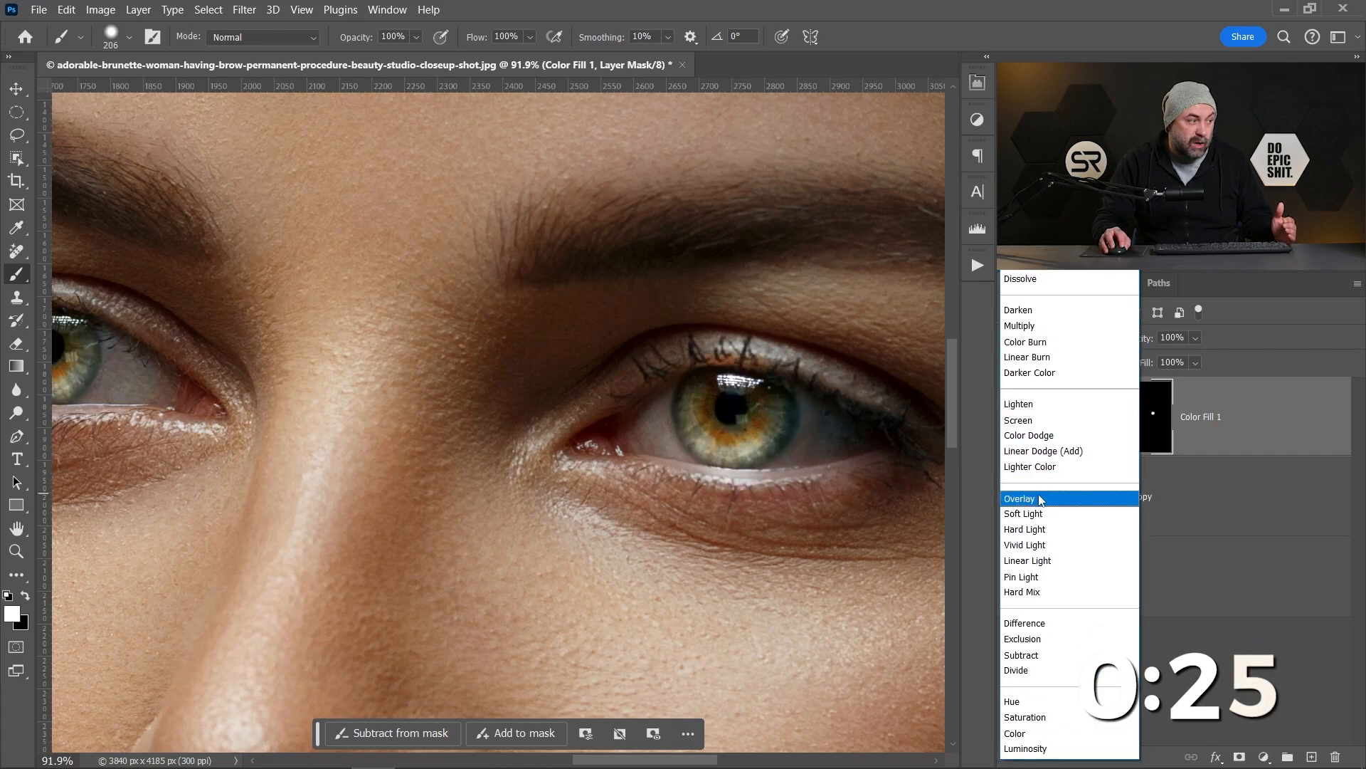
click(1019, 498)
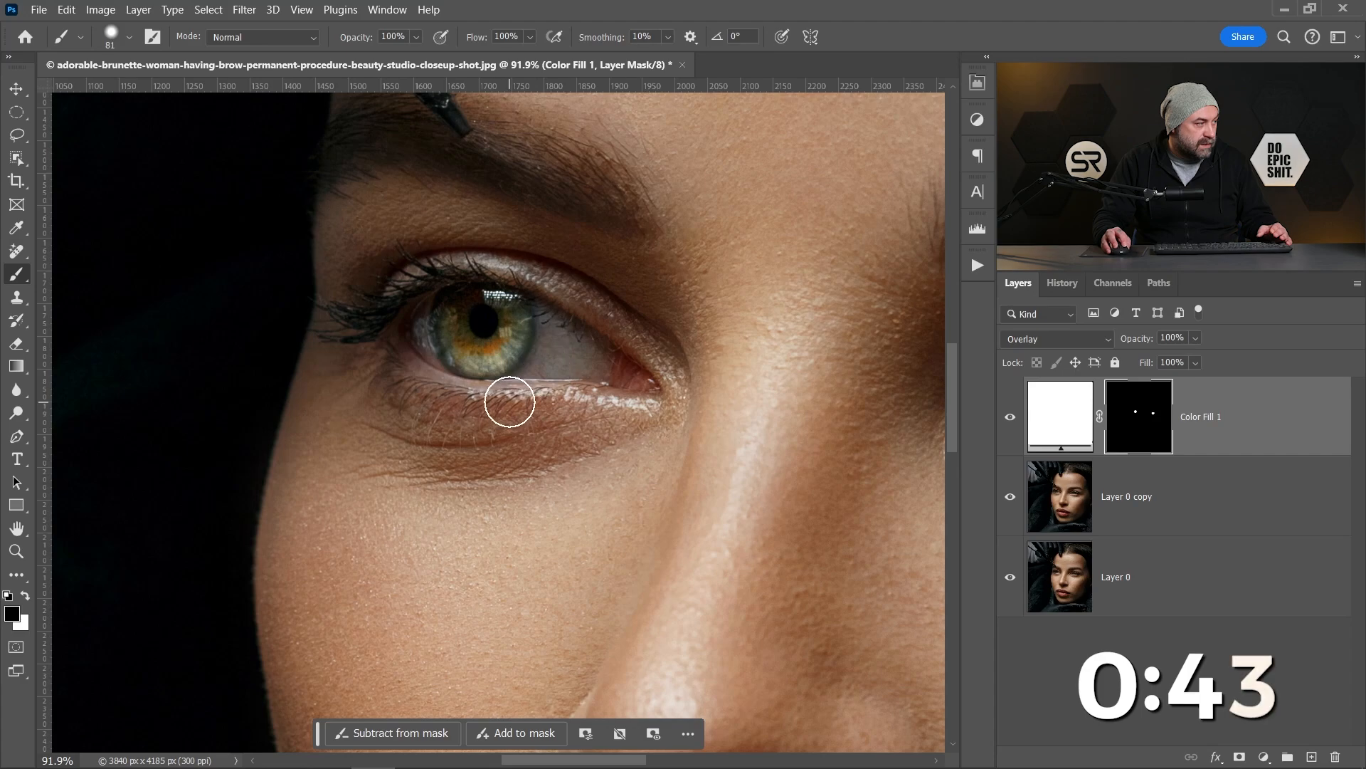
drag(510, 402, 418, 278)
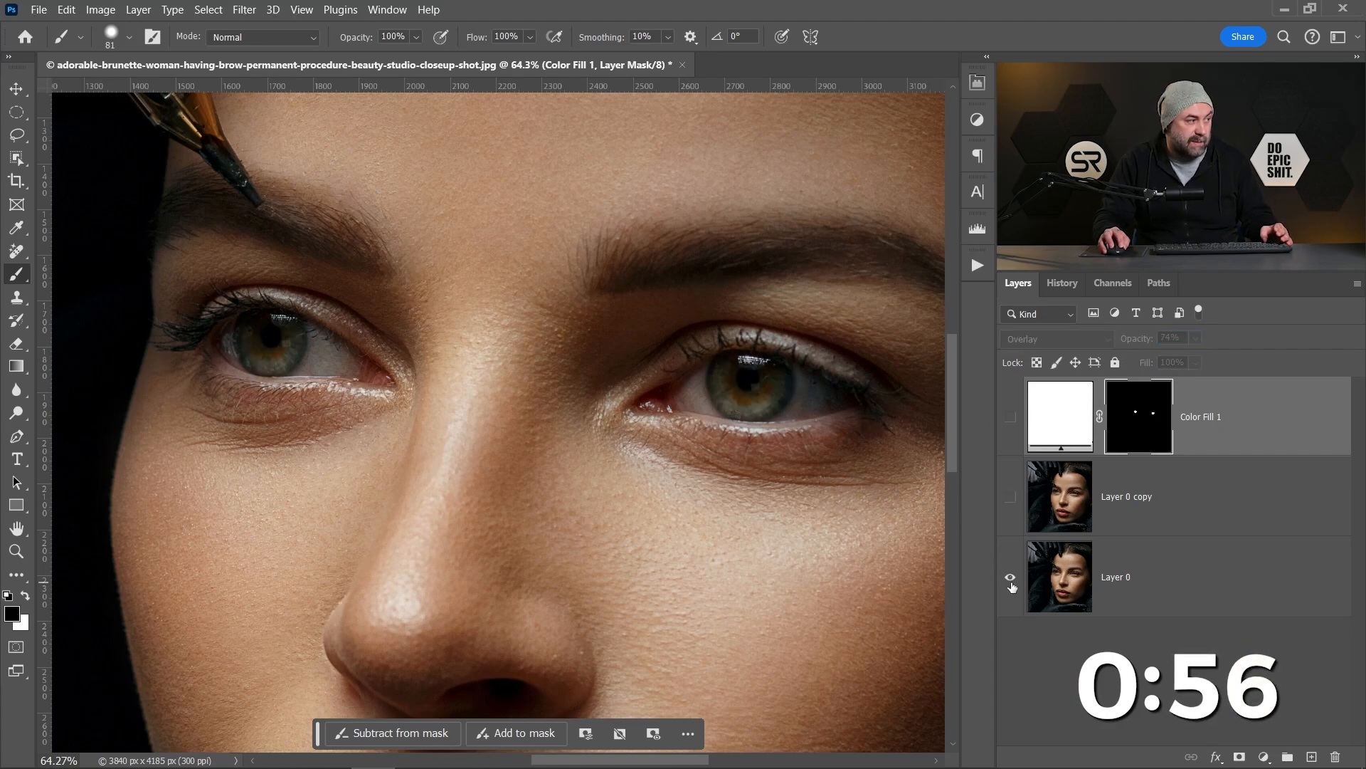
click(1011, 496)
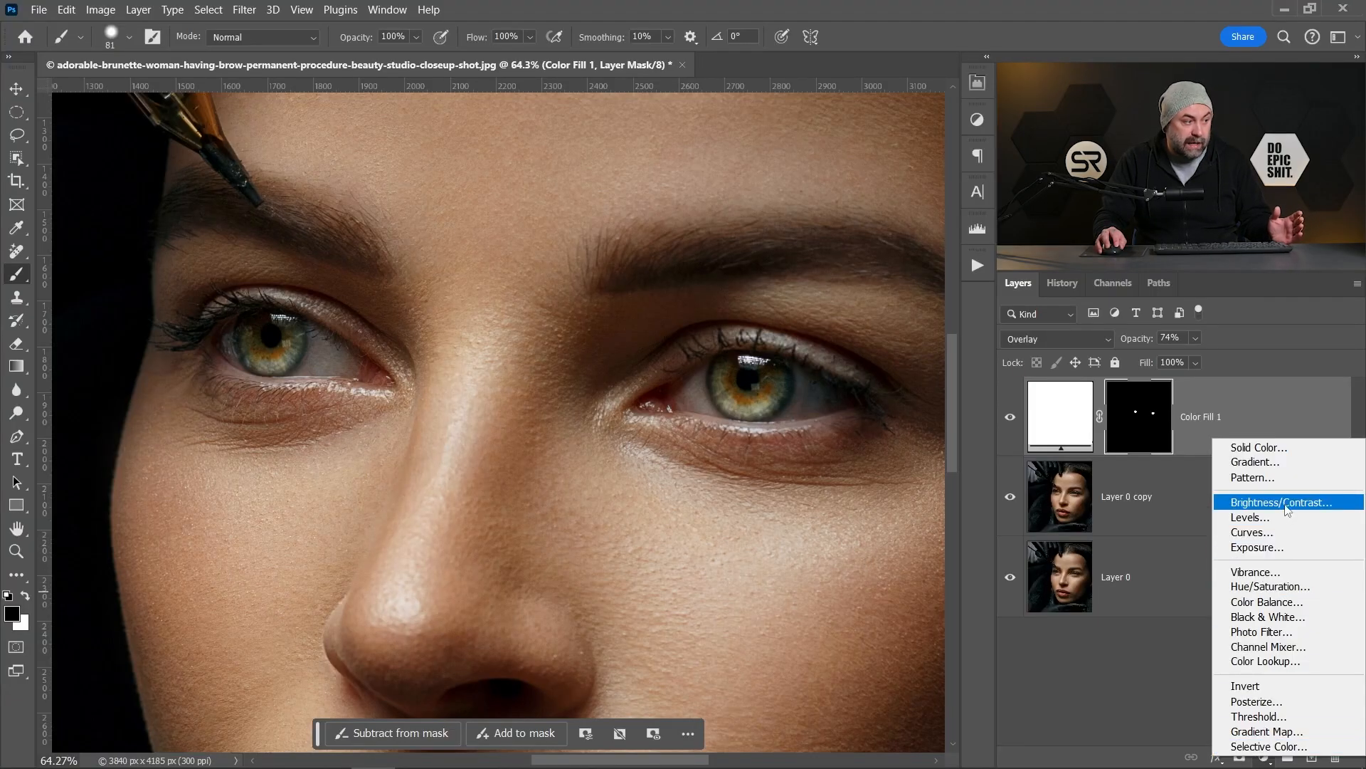
Add a Brightness/Contrast layer and copy the iris mask from Color Fill 1 onto it
click(1277, 502)
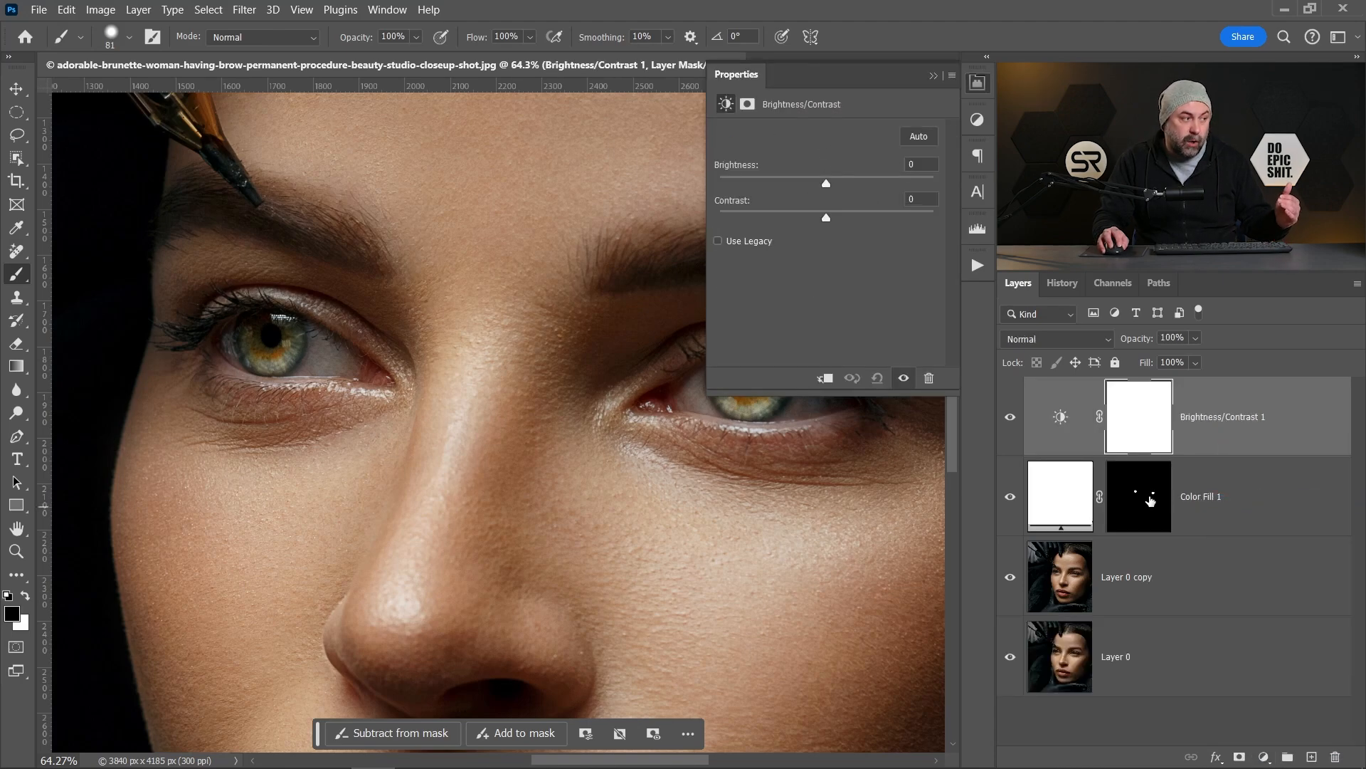
click(1139, 495)
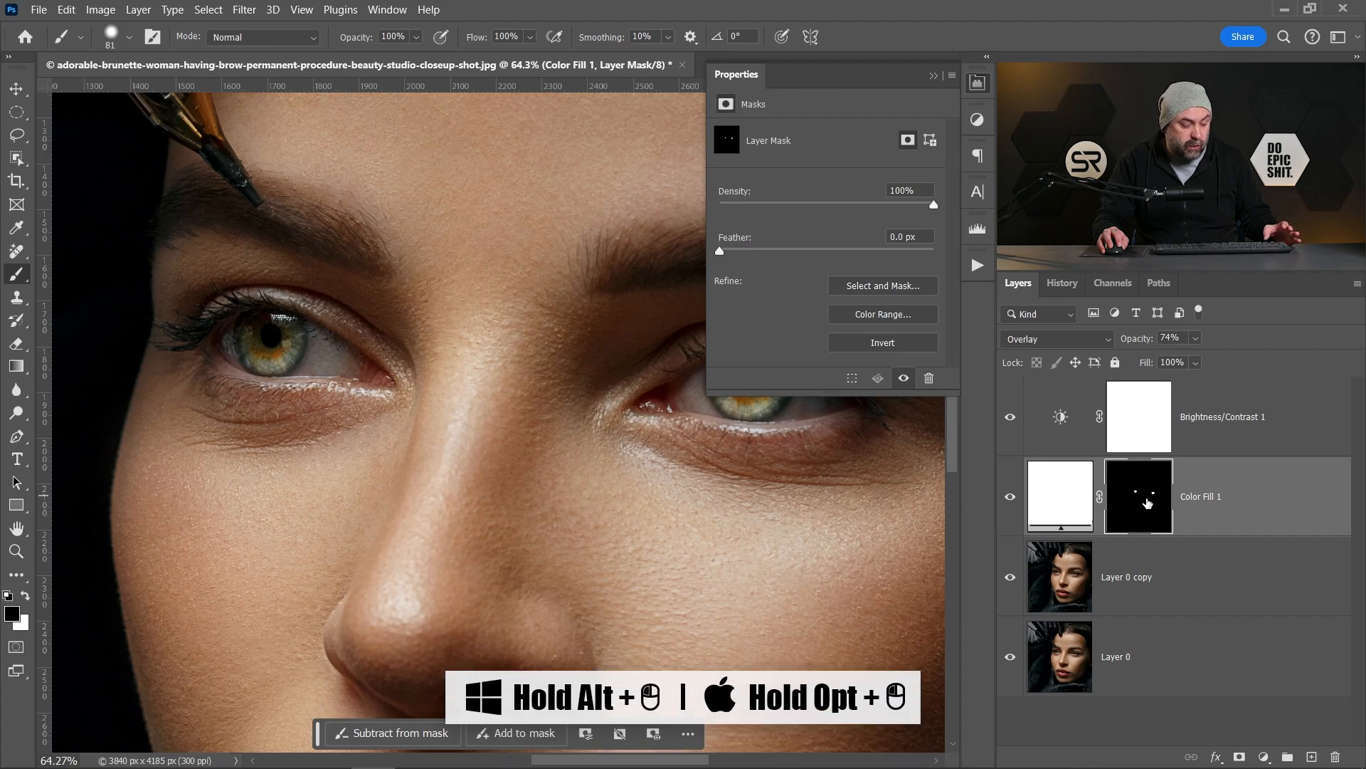
drag(1147, 503, 1142, 416)
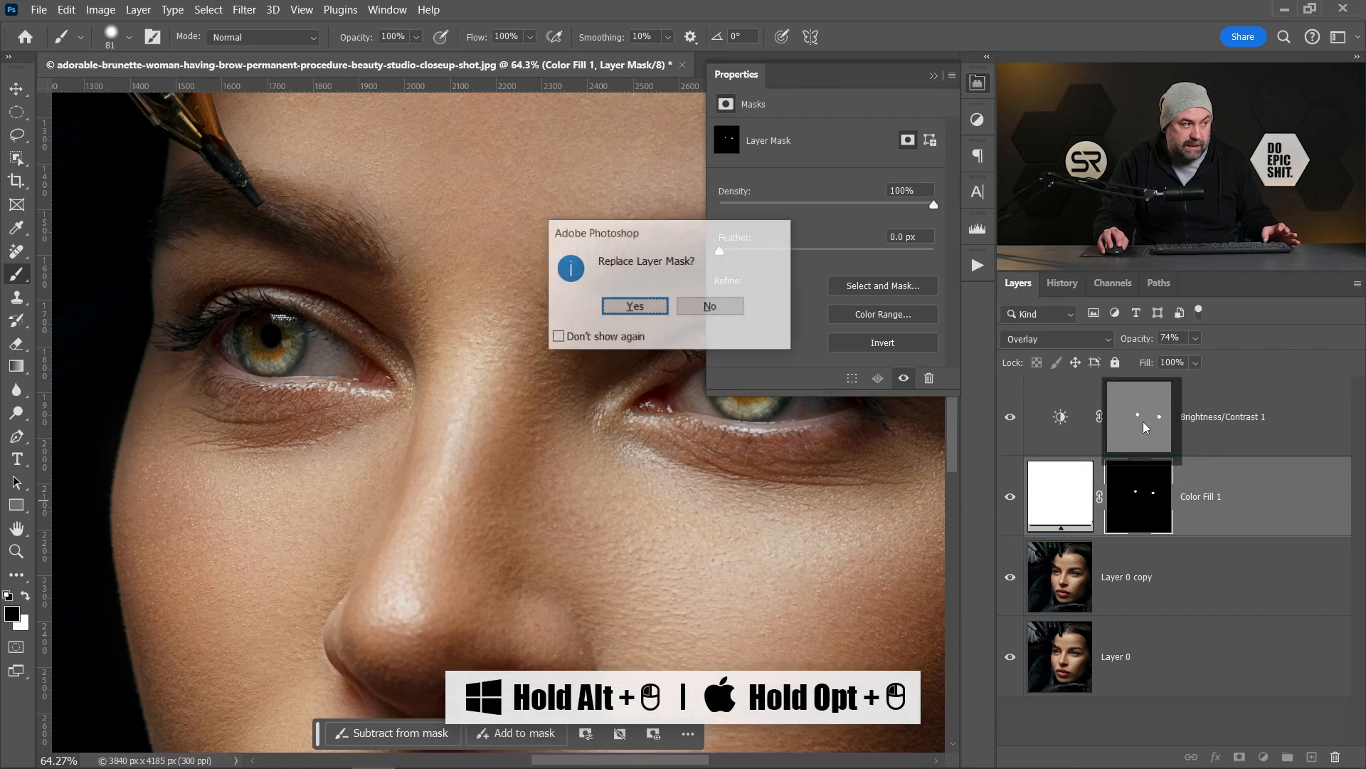
click(633, 306)
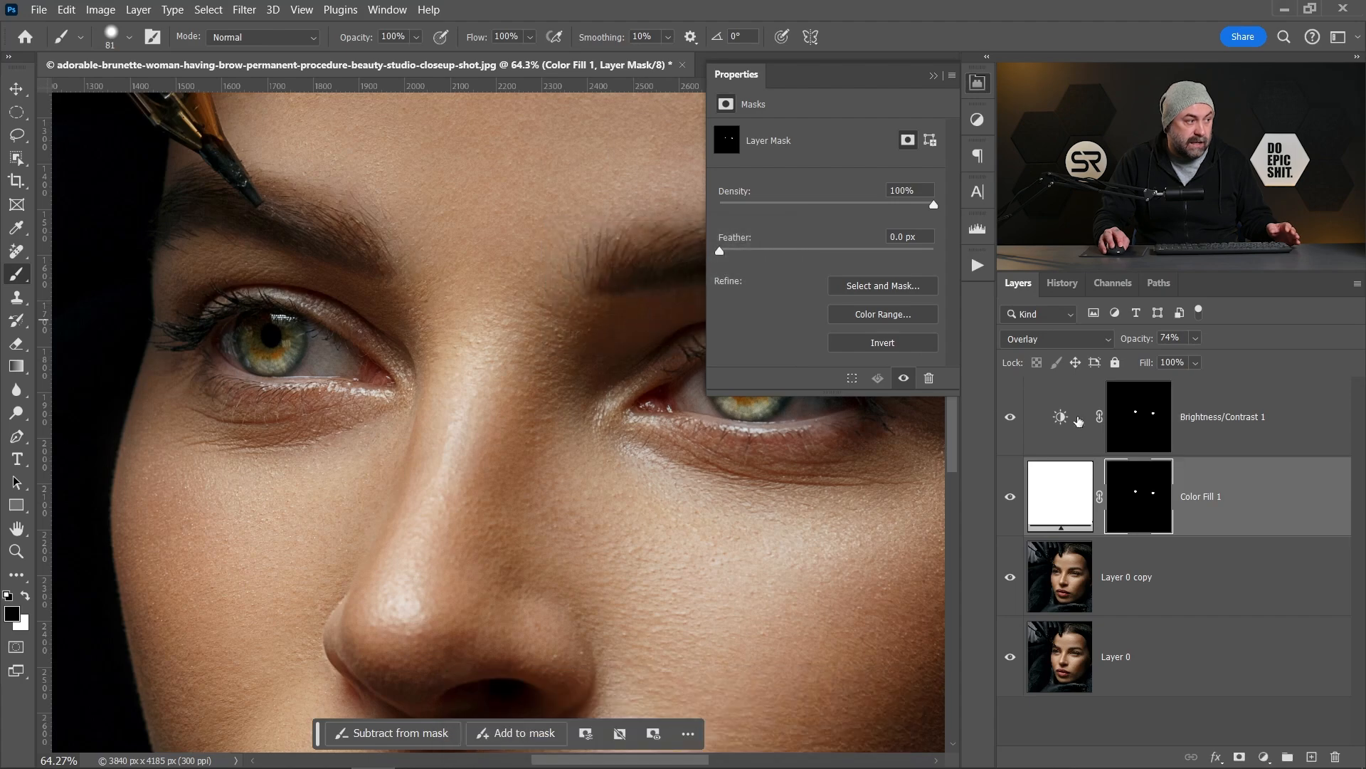
Set Brightness/Contrast 1 to brightness 10 and contrast -1
click(1219, 417)
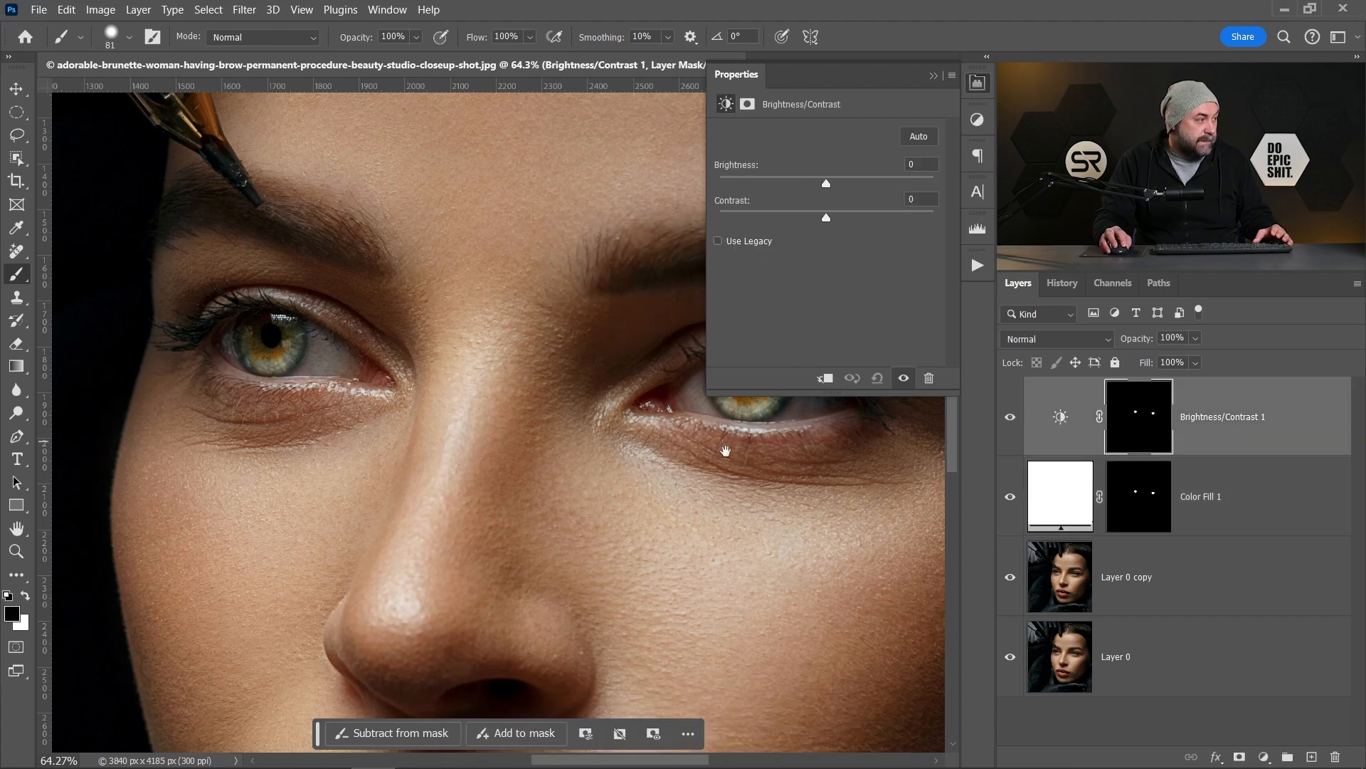
drag(826, 184, 836, 184)
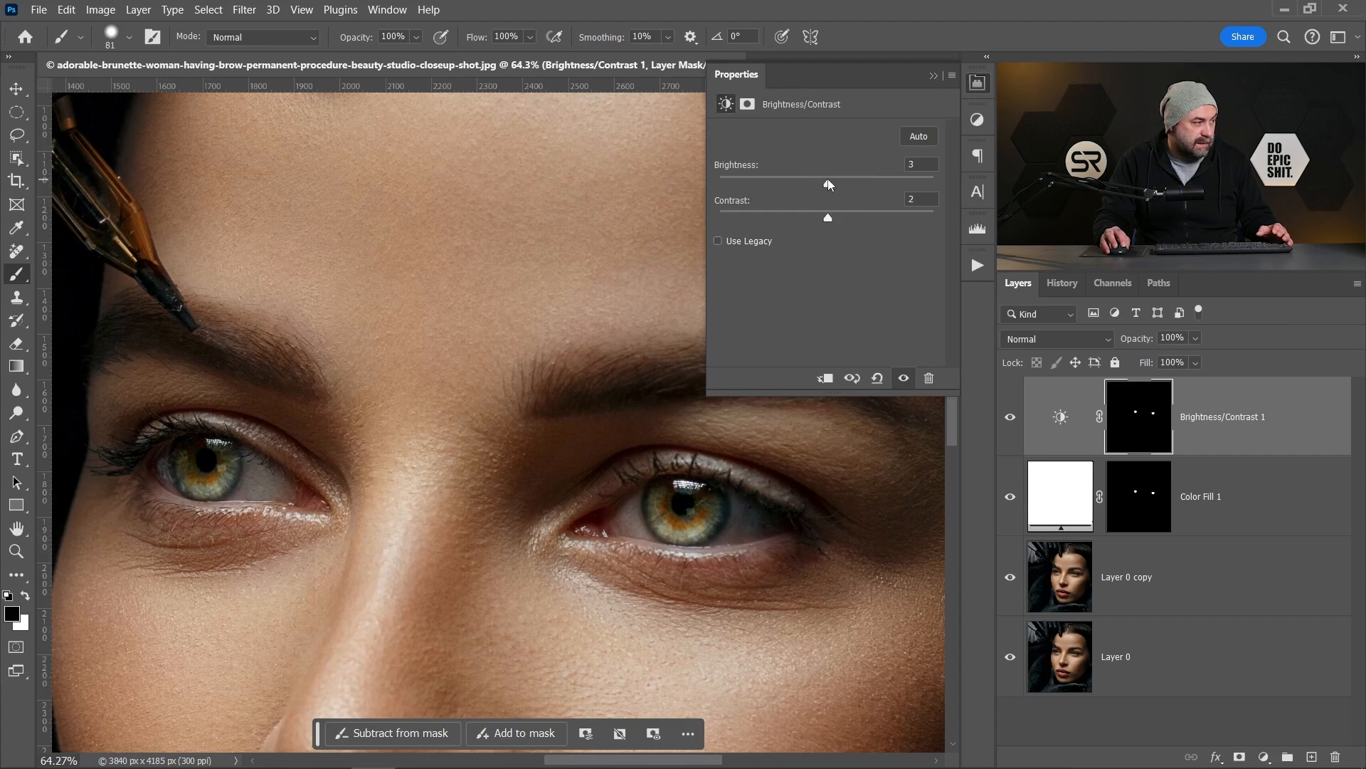
drag(825, 184, 833, 184)
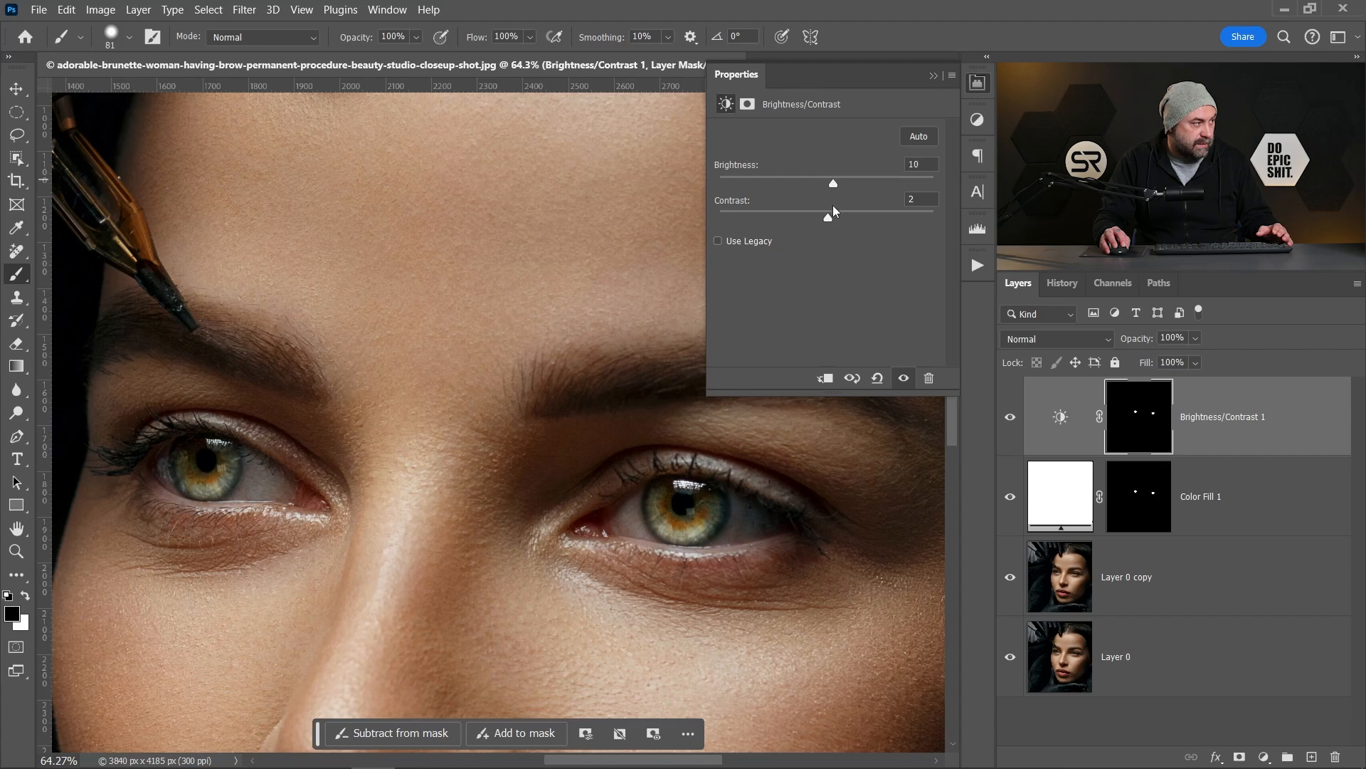
drag(829, 216, 822, 216)
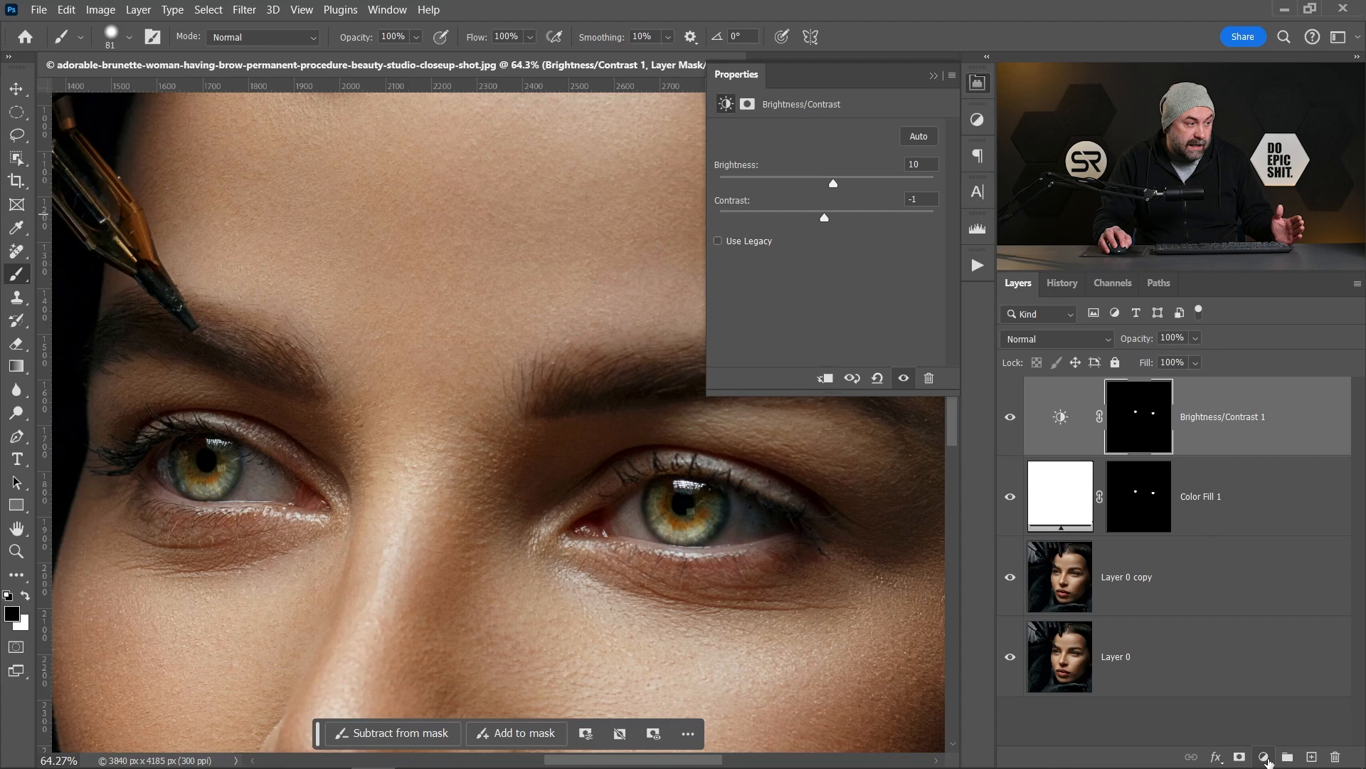
Add a Hue/Saturation layer reusing the iris mask from Brightness/Contrast 1
click(1263, 756)
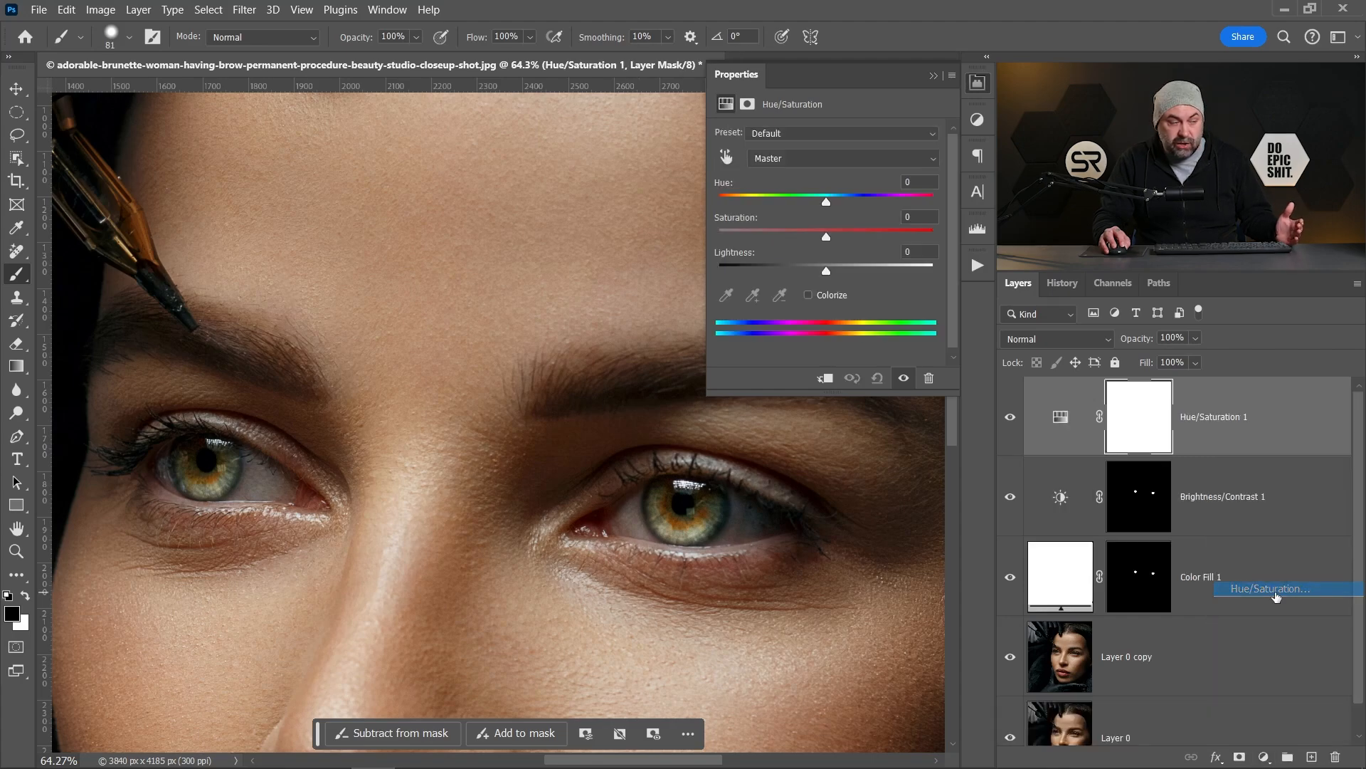
click(1139, 495)
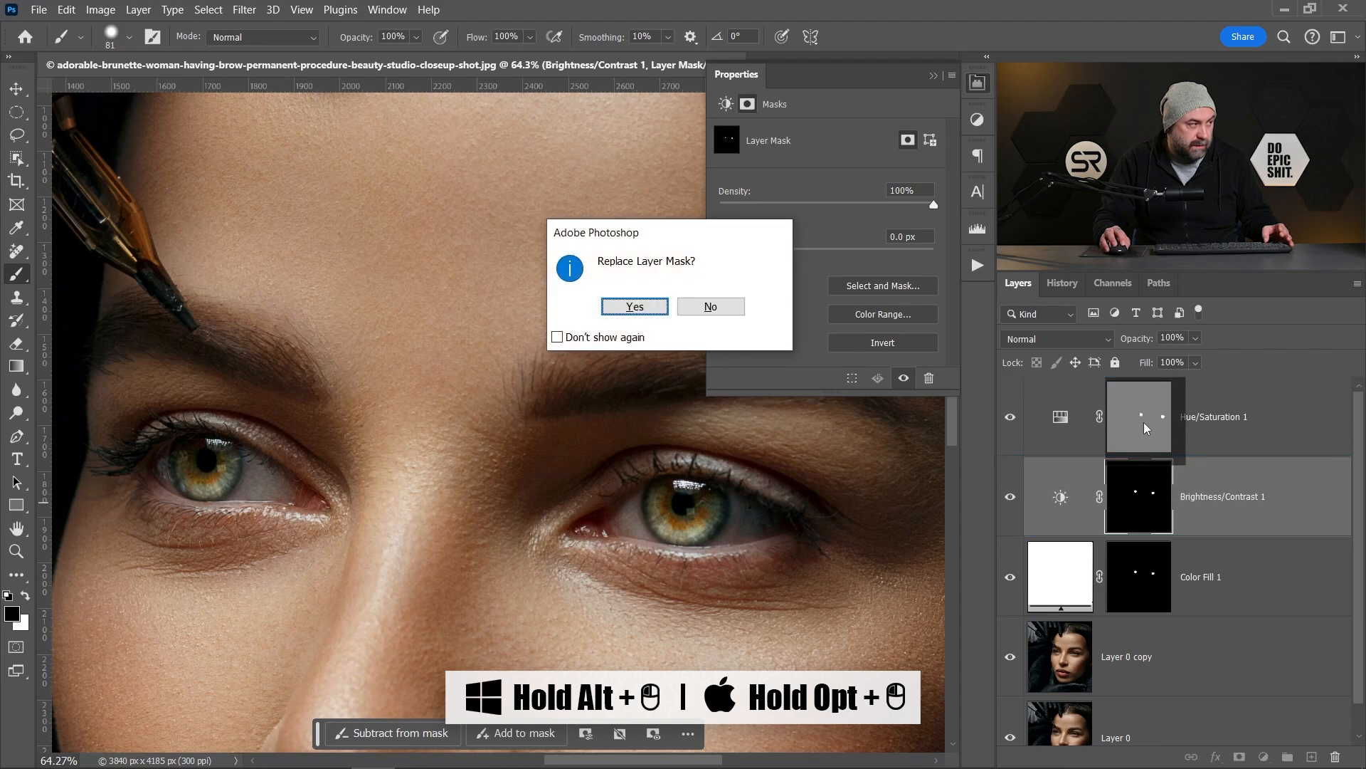
click(633, 306)
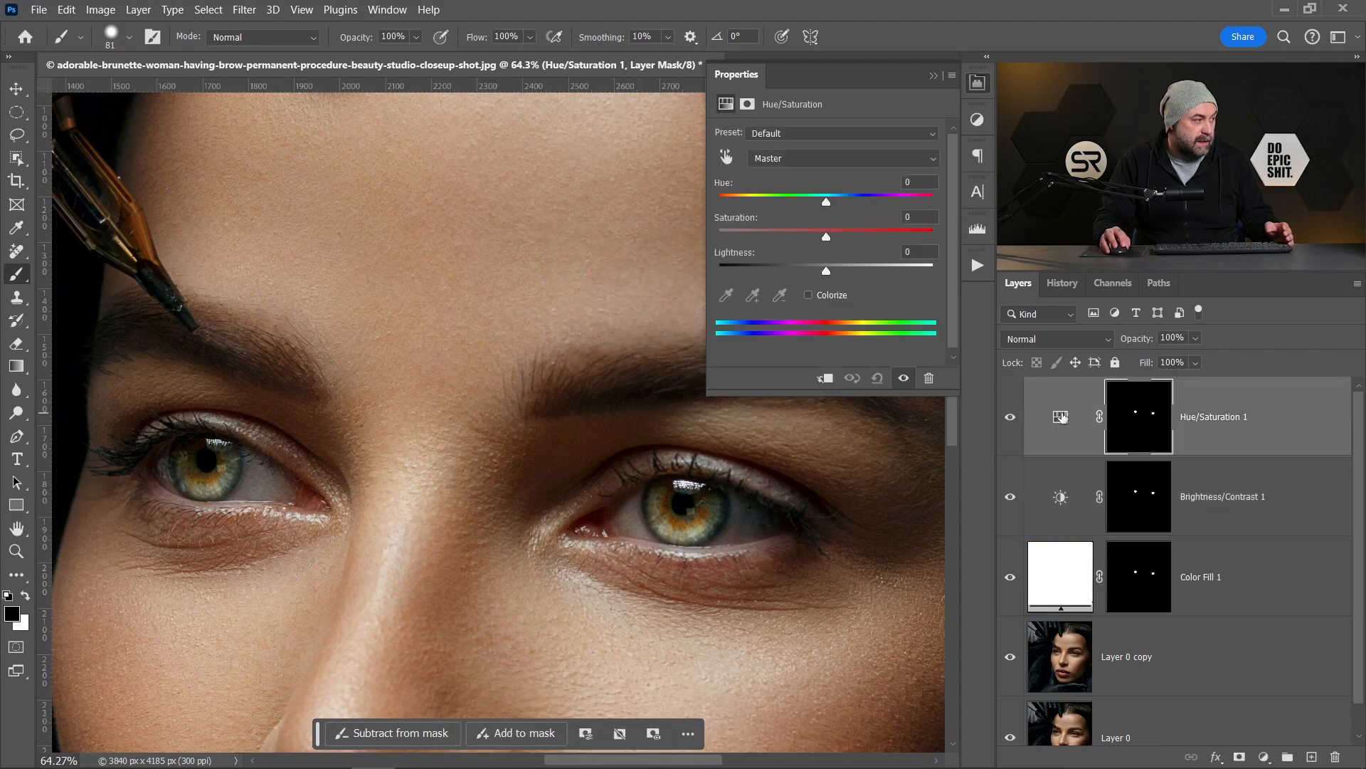
Set Hue/Saturation 1 to saturation +2, darker lightness and hue -8 after trying stronger values
drag(826, 236, 846, 237)
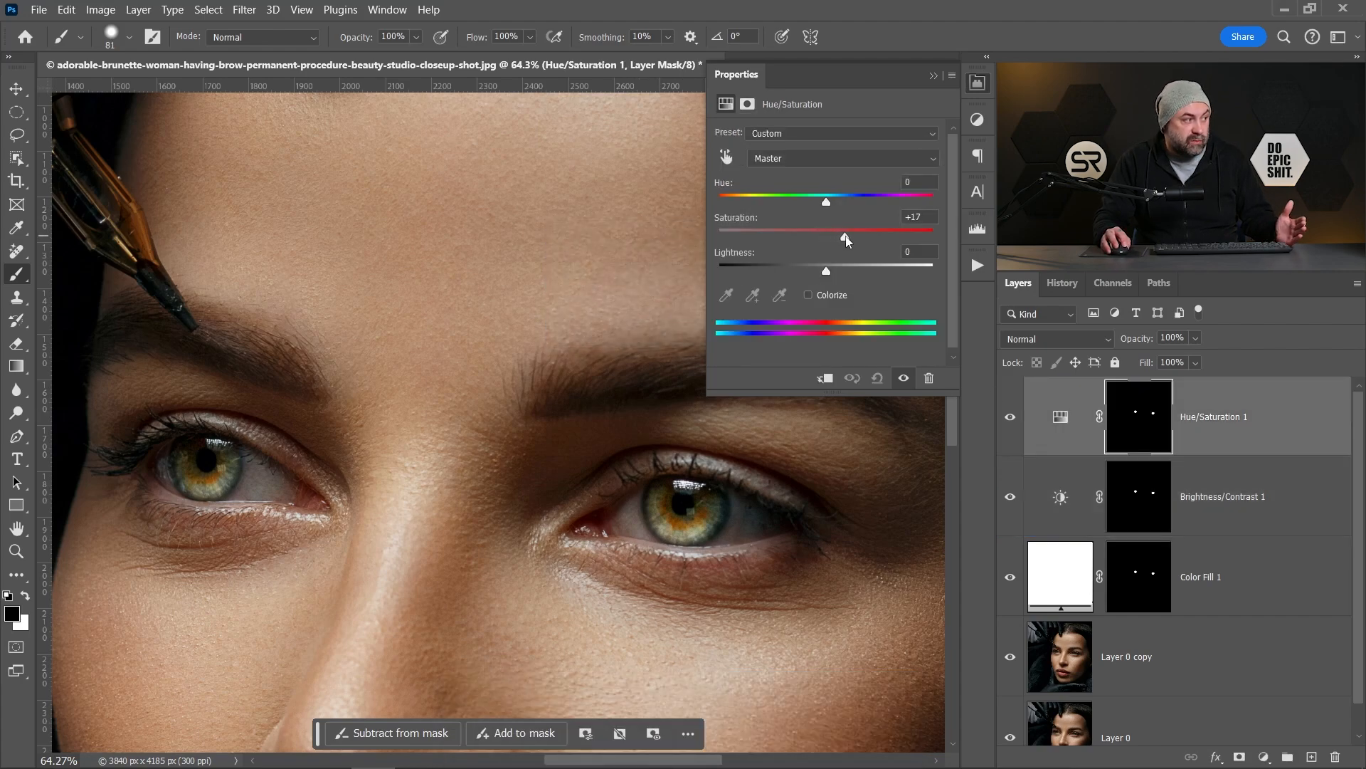
drag(845, 237, 825, 238)
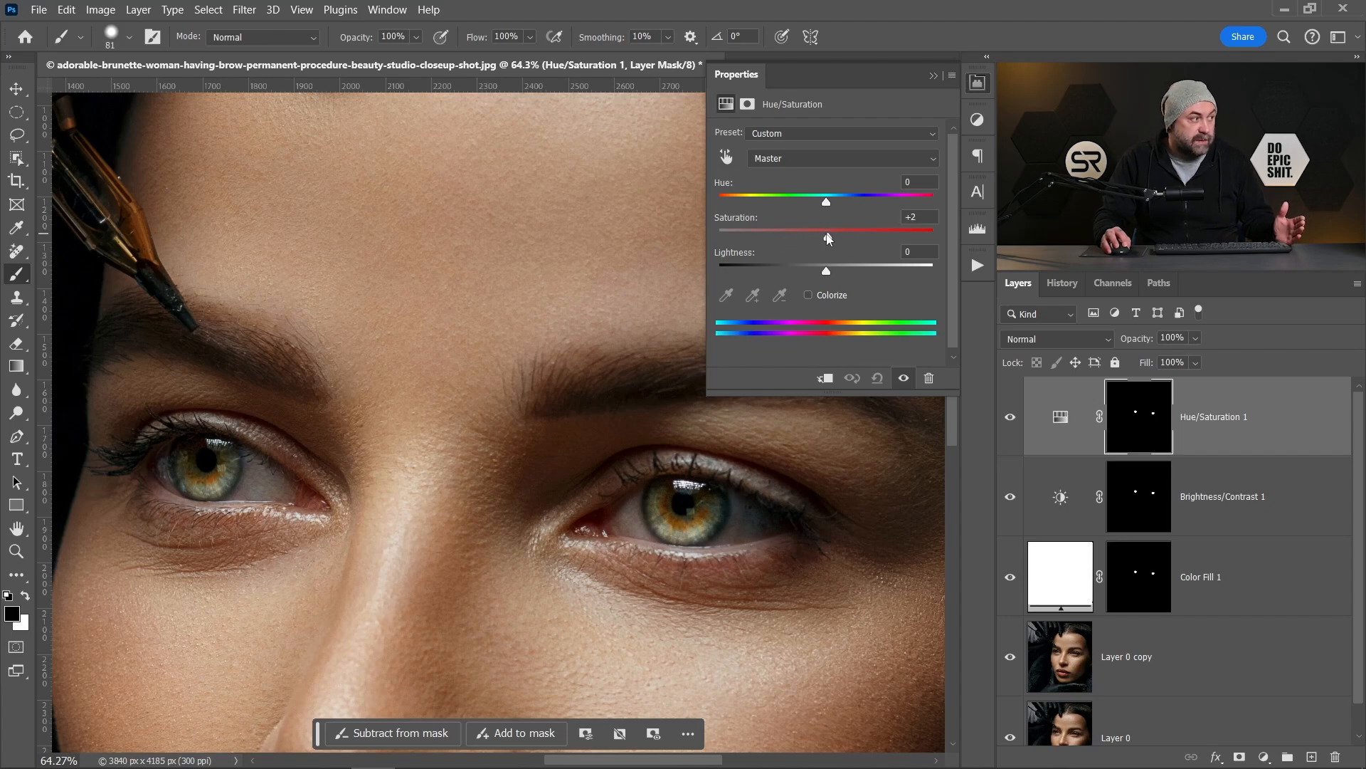
drag(825, 271, 809, 270)
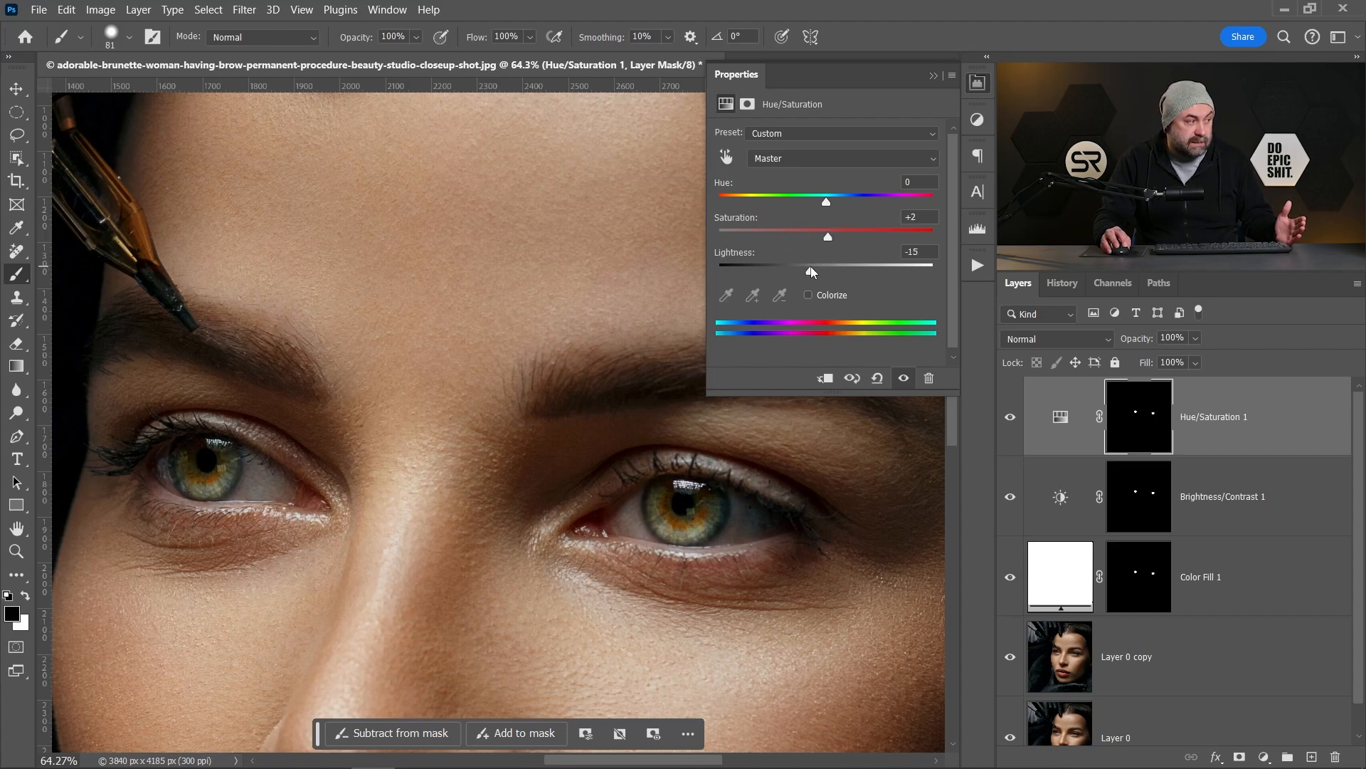
drag(825, 201, 829, 200)
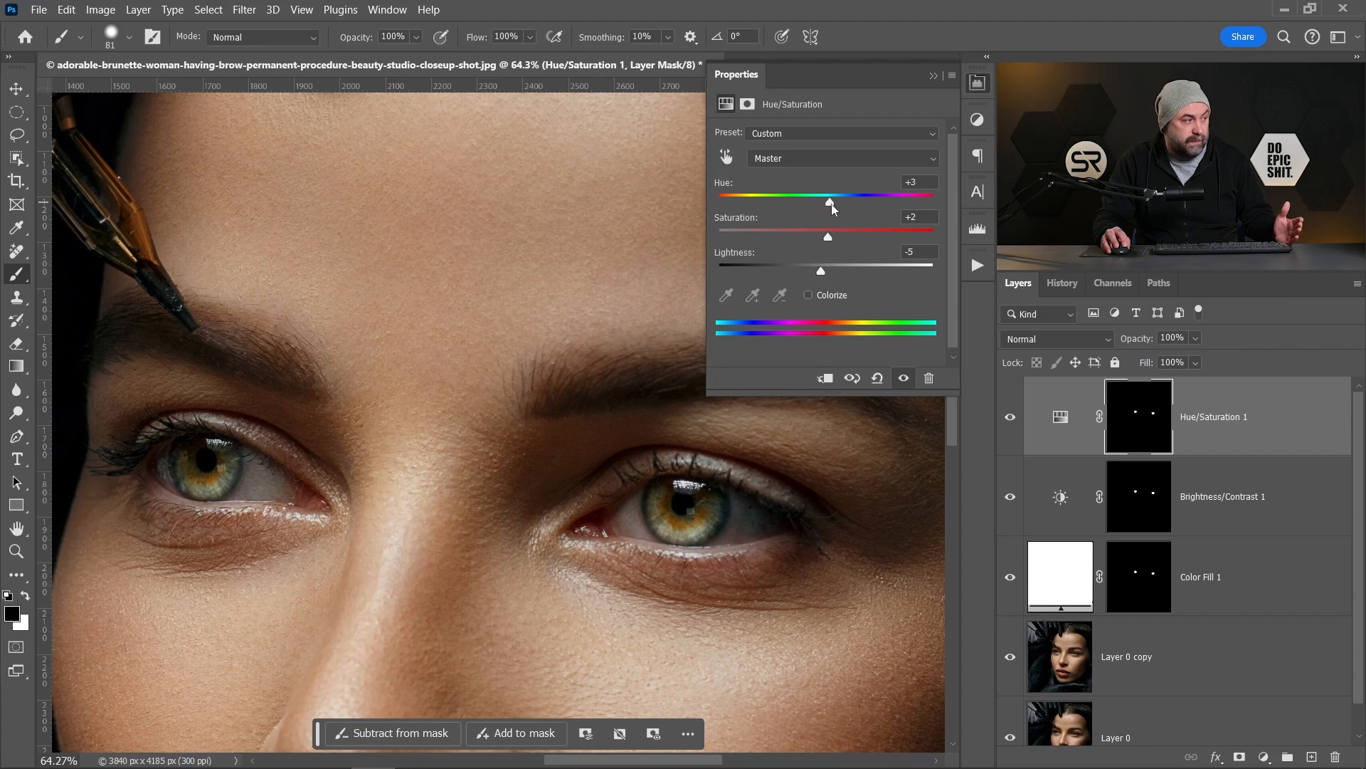
drag(828, 204, 820, 203)
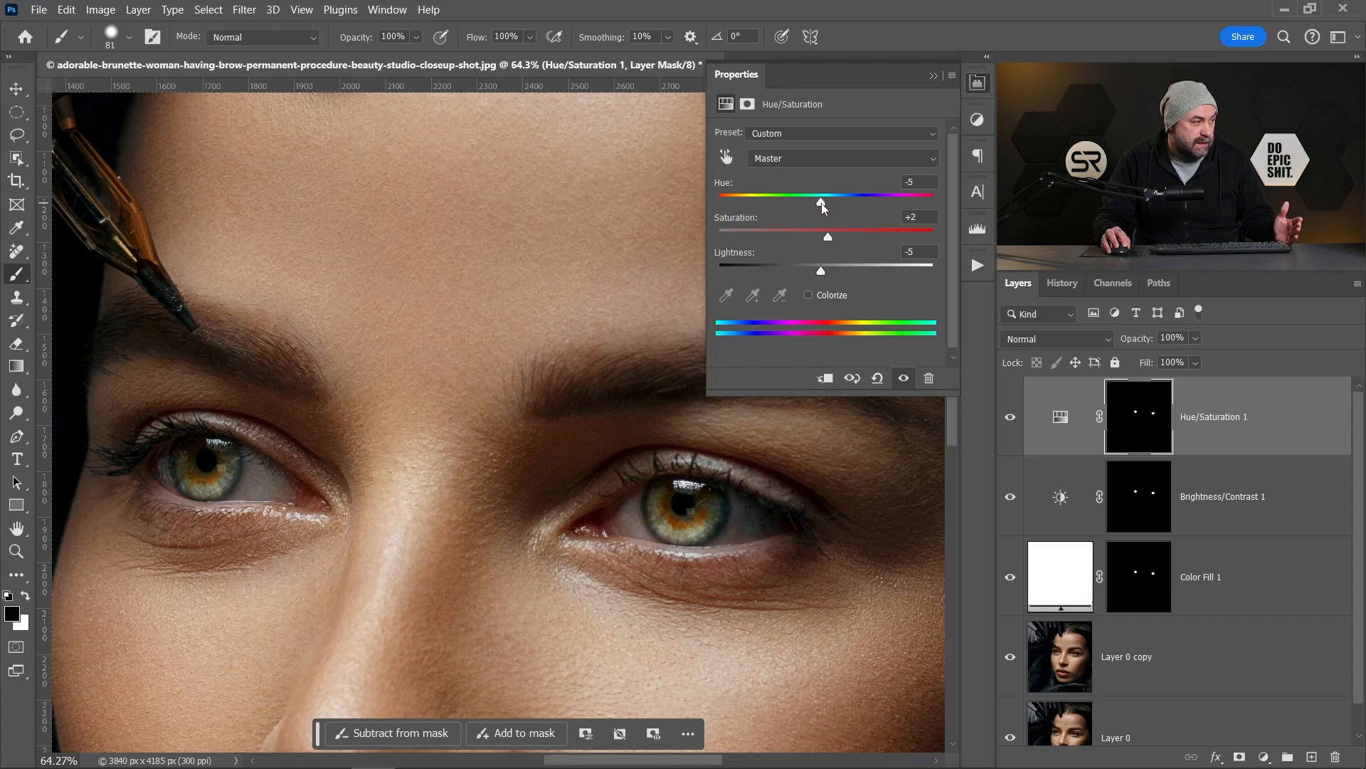
drag(820, 201, 817, 201)
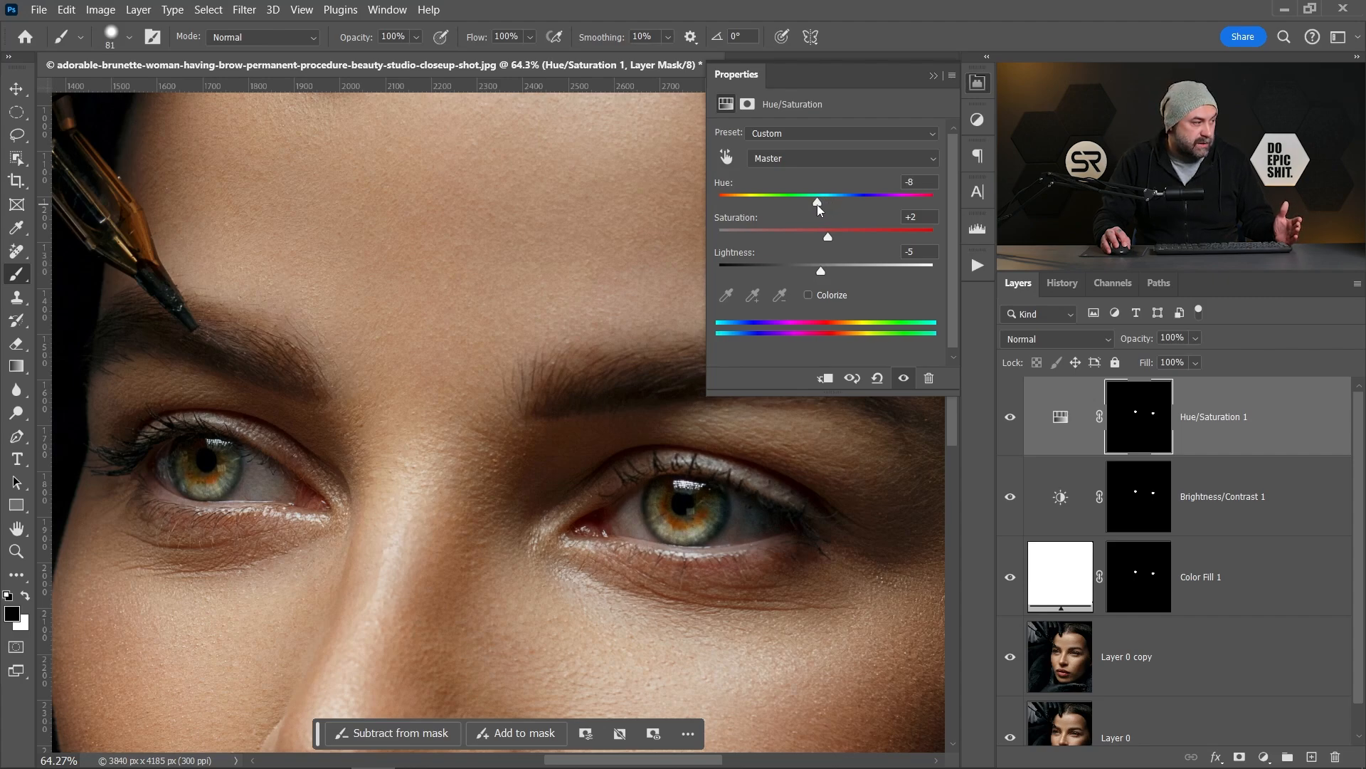
mouse_move(948, 380)
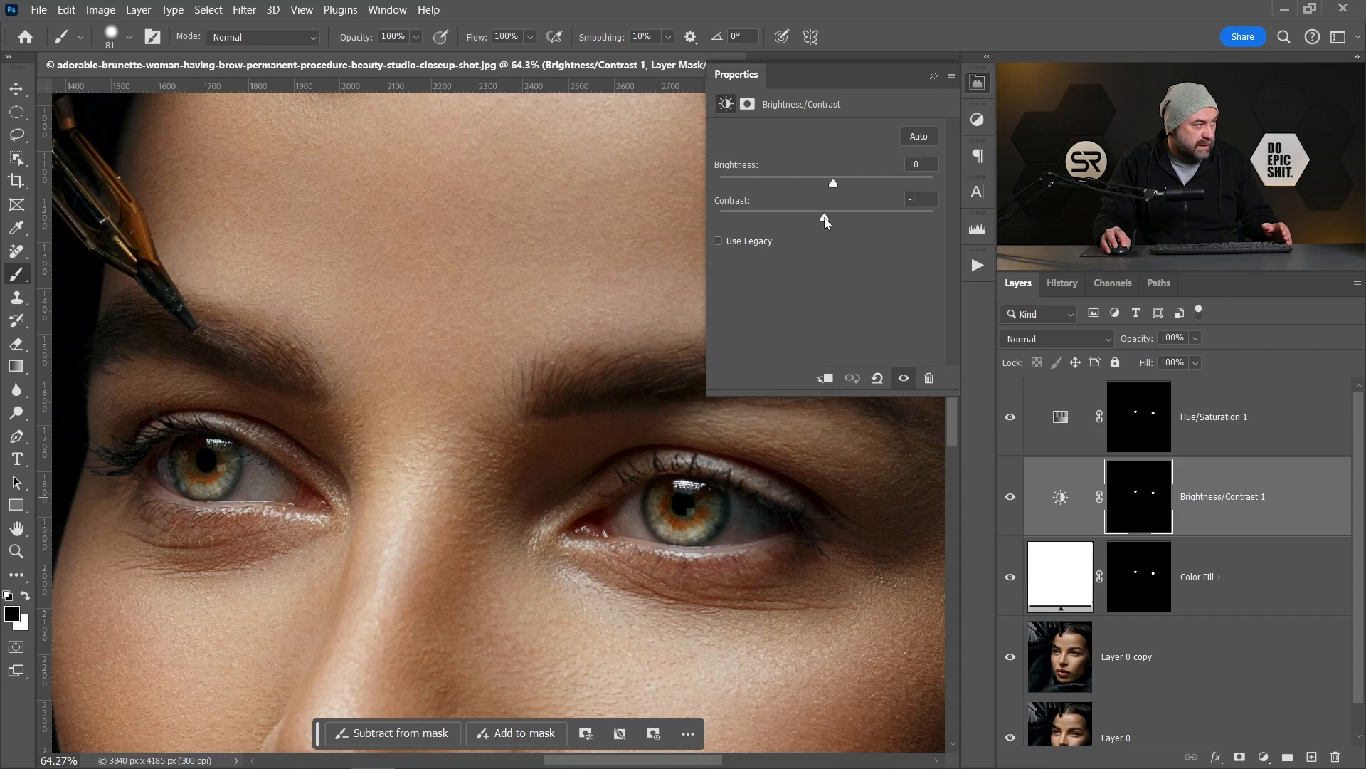
Fine-tune the iris contrast, then show only Layer 0 to preview the original portrait
drag(826, 215, 817, 215)
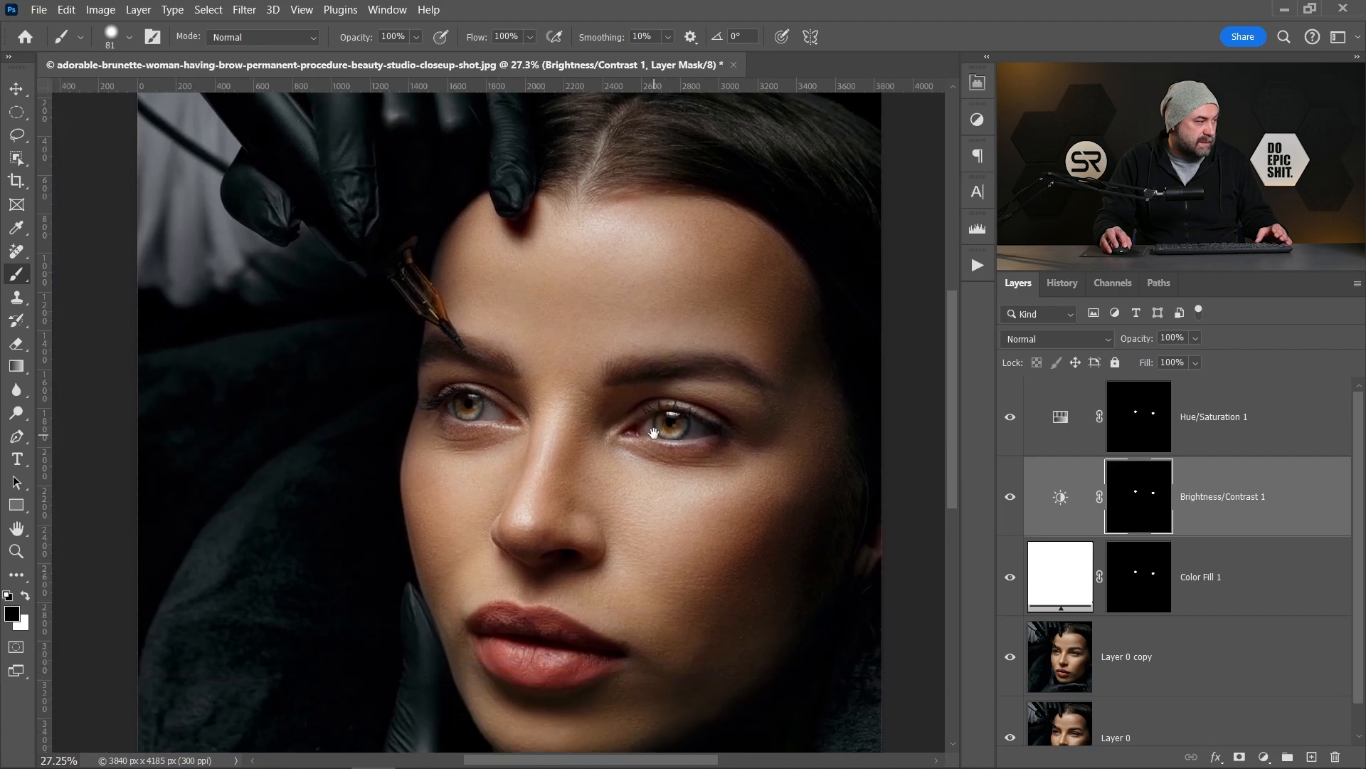
click(1011, 736)
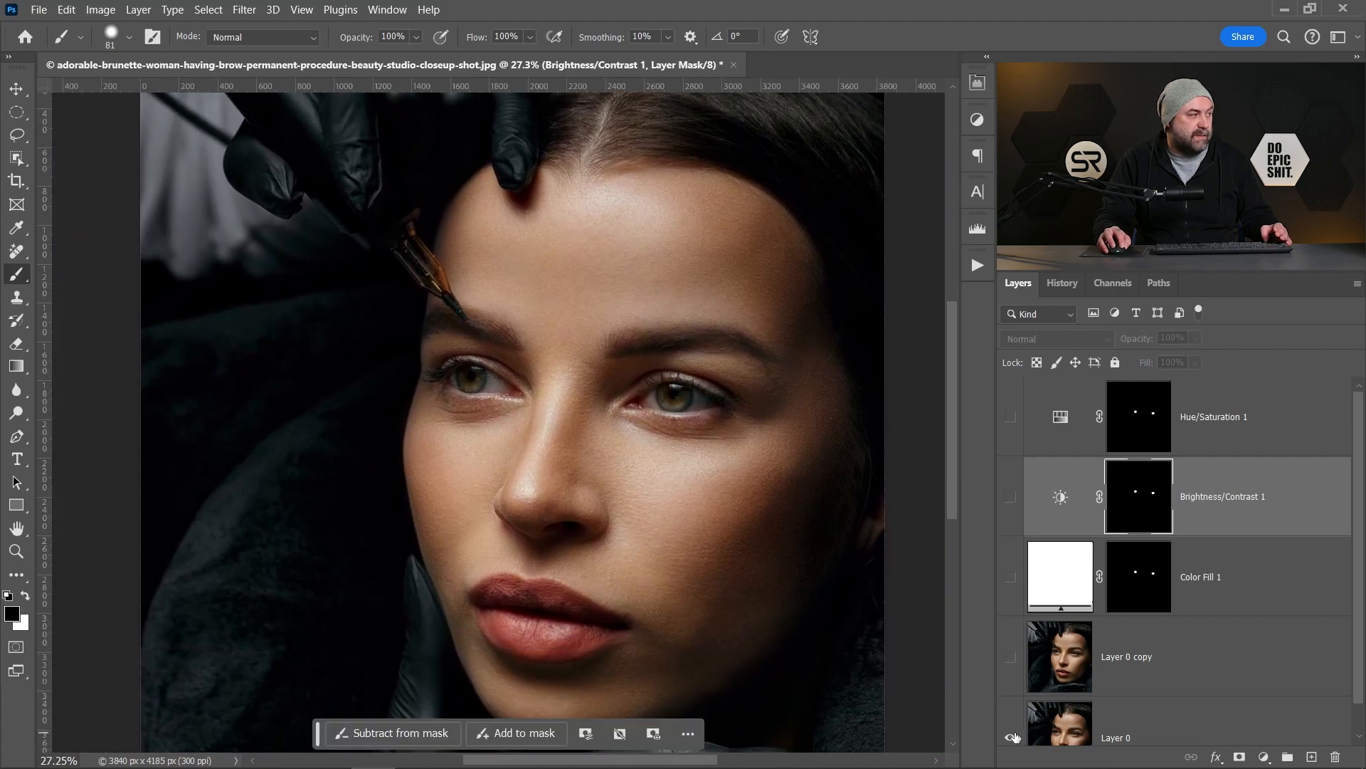